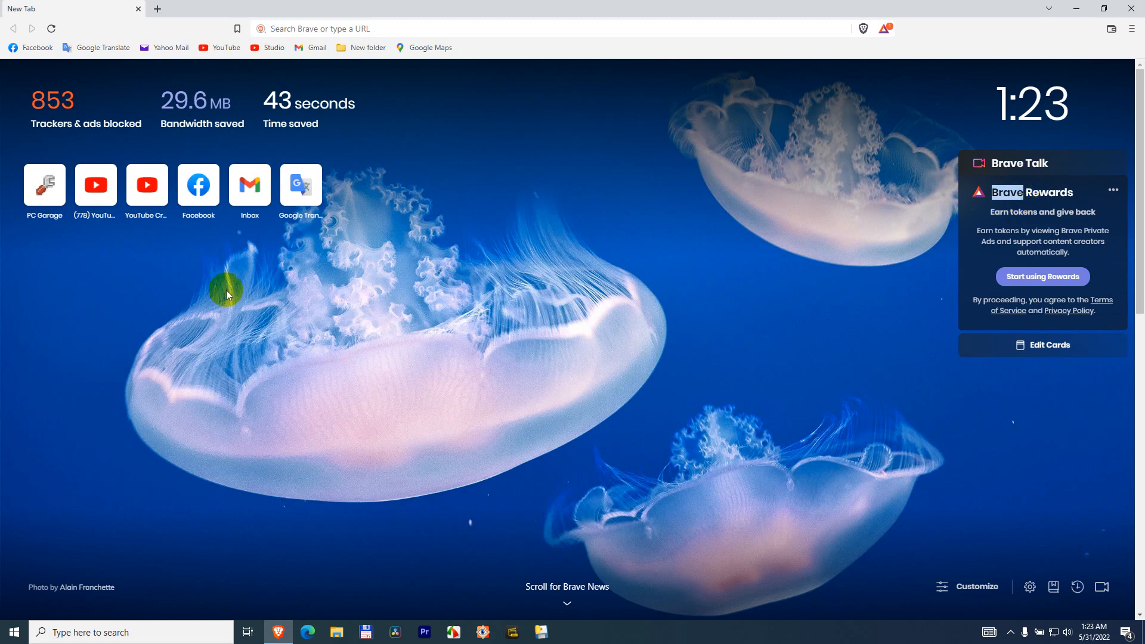
- Search for 'sdfsdf' from the address bar using the default Brave Search engine
left_click(374, 28)
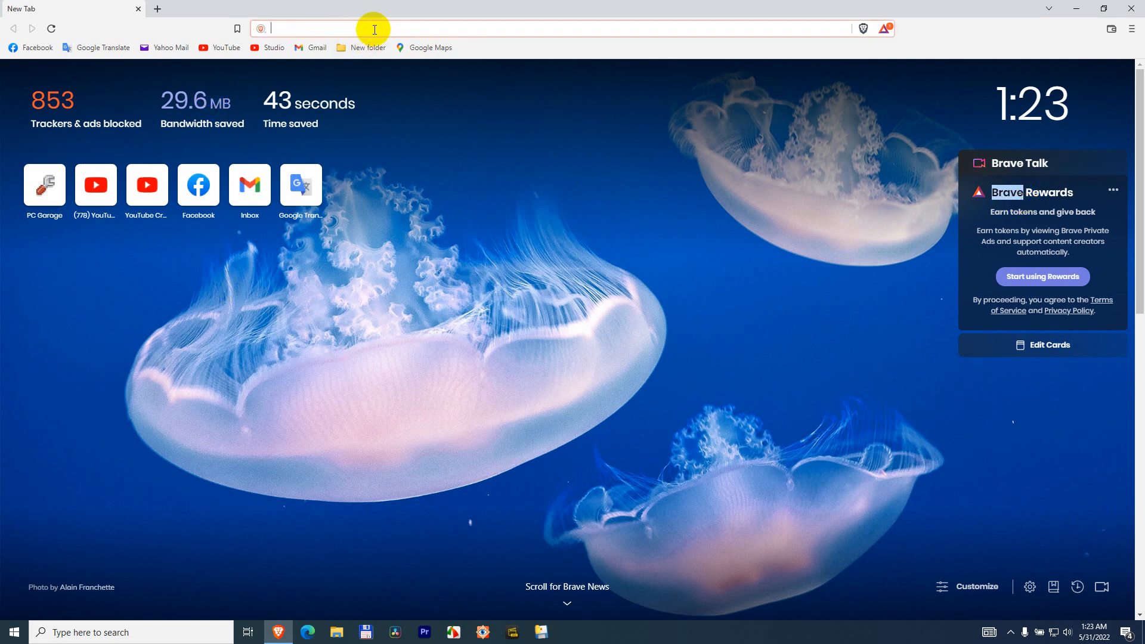
type("sdfsdf&source=desktop")
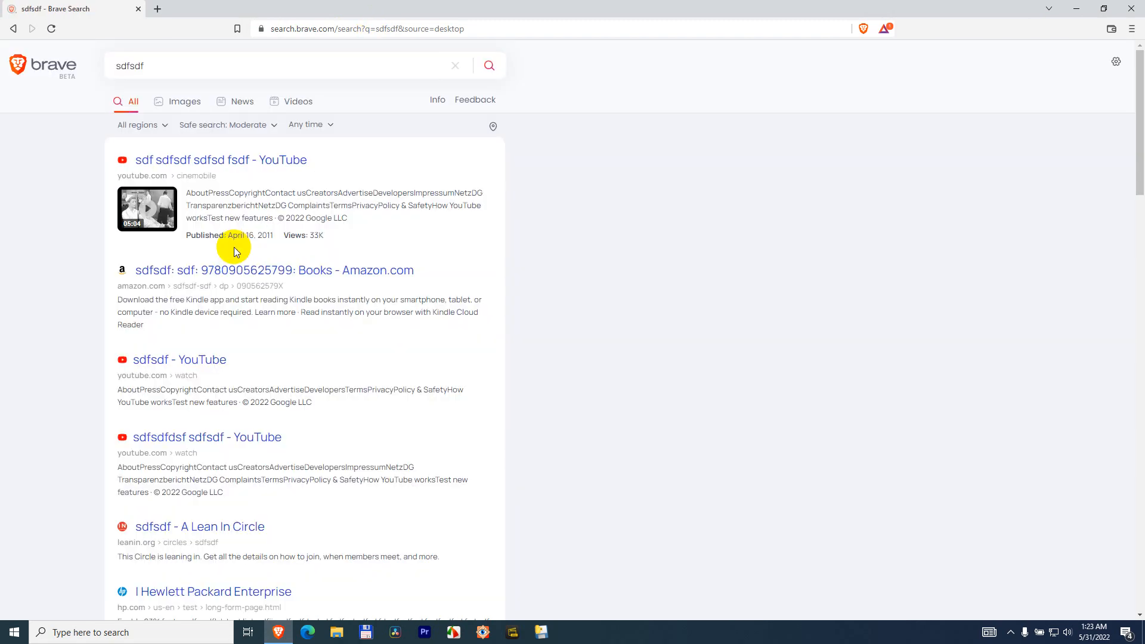
mouse_move(22, 92)
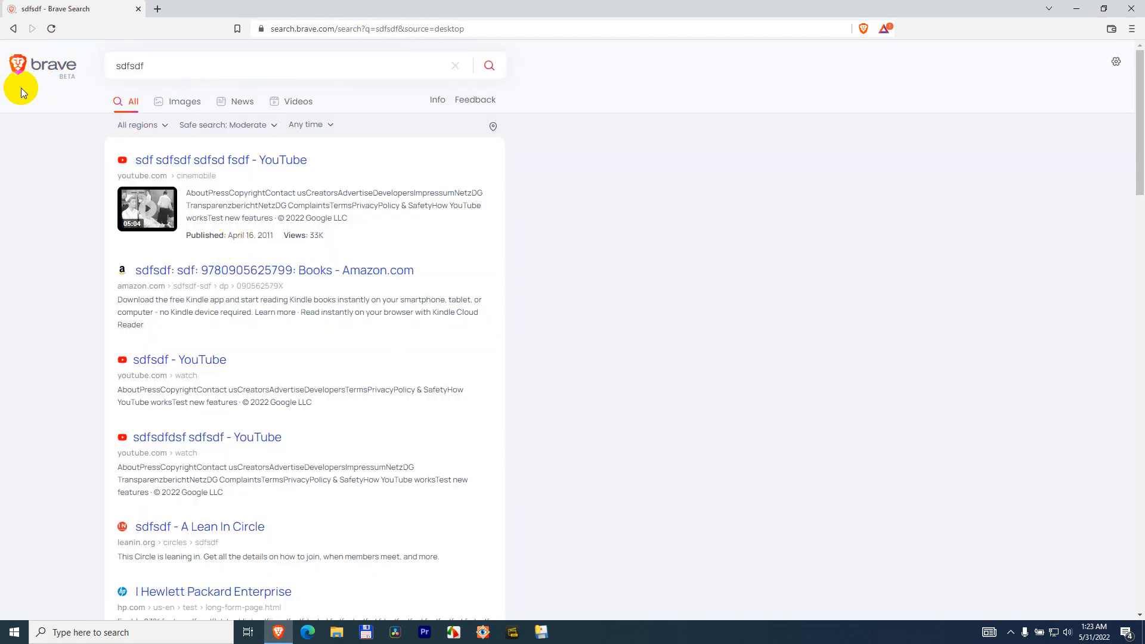
mouse_move(55, 65)
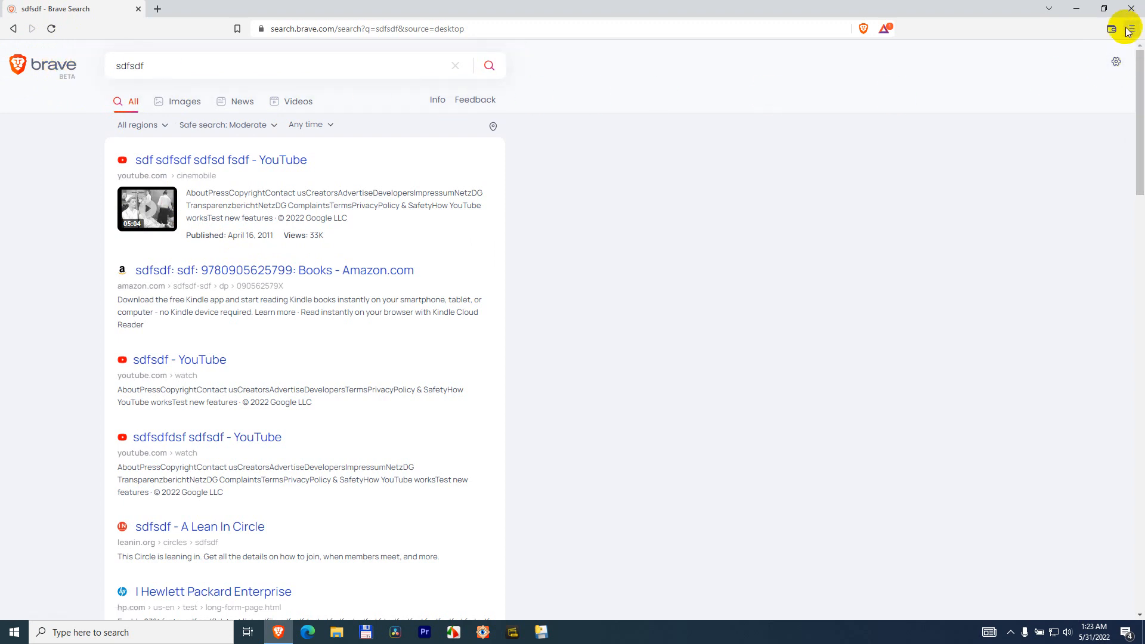
- Reach Brave's Settings page from the main menu
left_click(1130, 28)
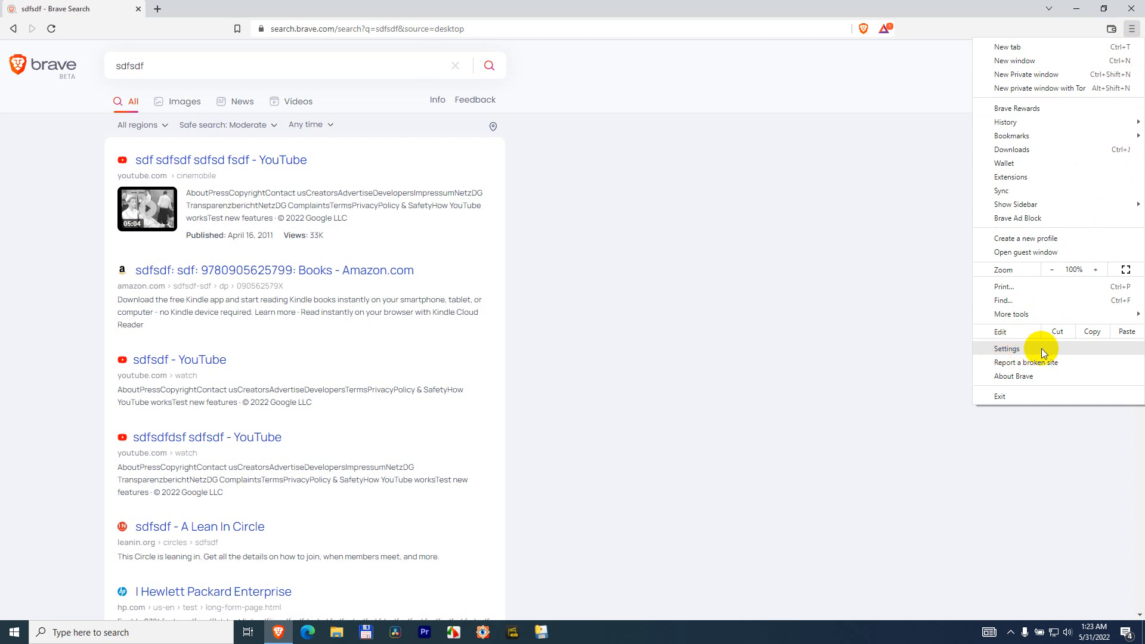
left_click(1006, 348)
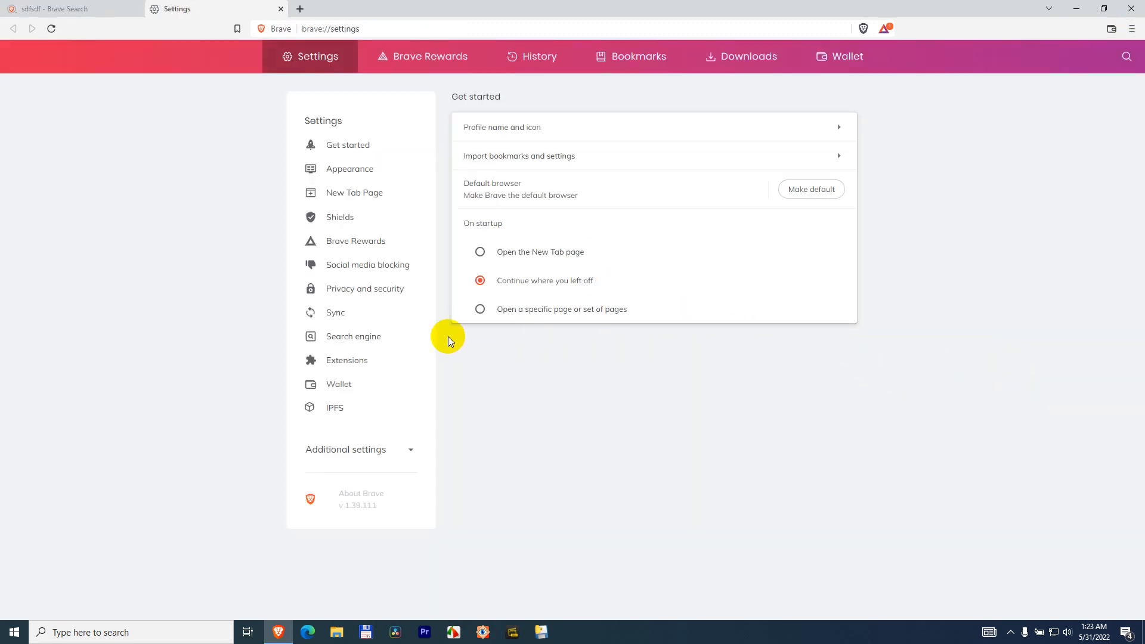
mouse_move(352, 336)
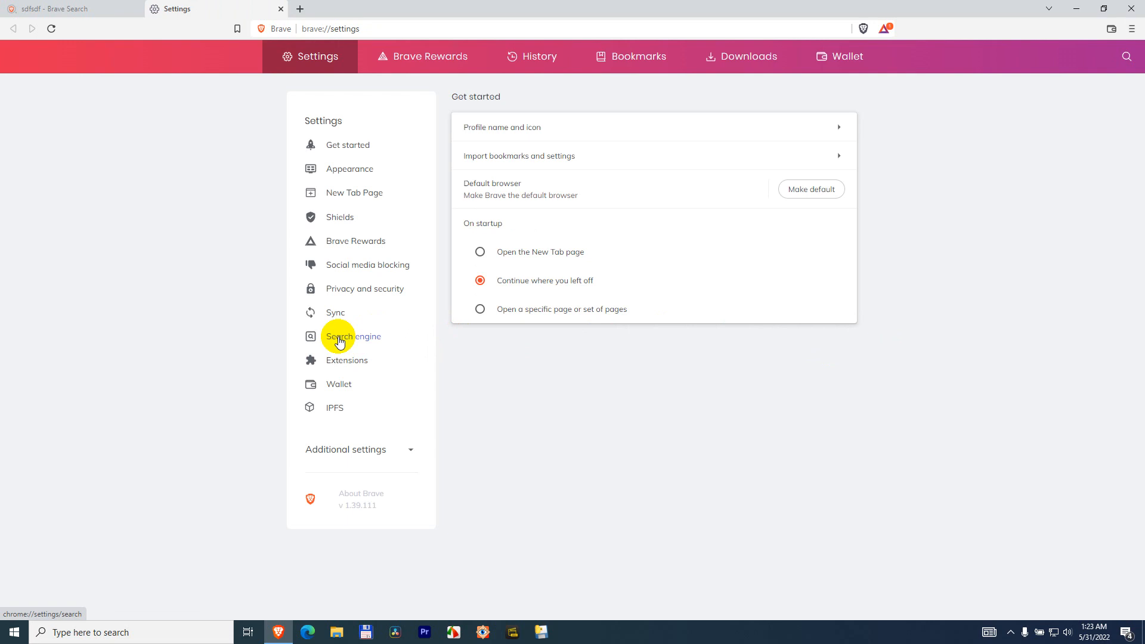
- Set the address-bar search engine to Google, close Settings and return to the results page
left_click(353, 336)
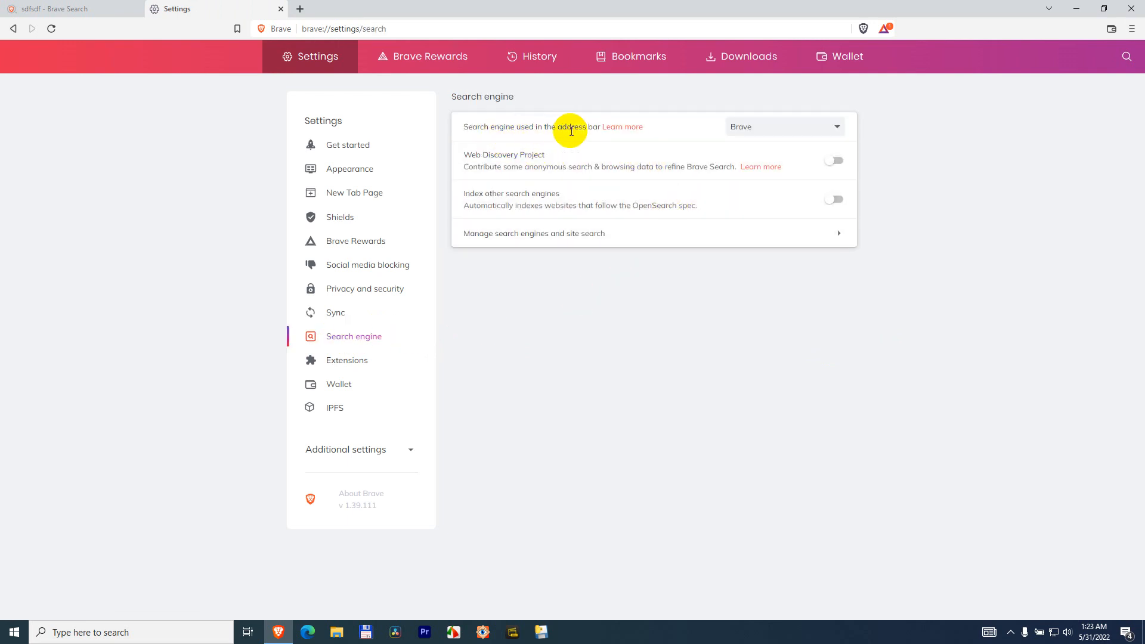
left_click(784, 126)
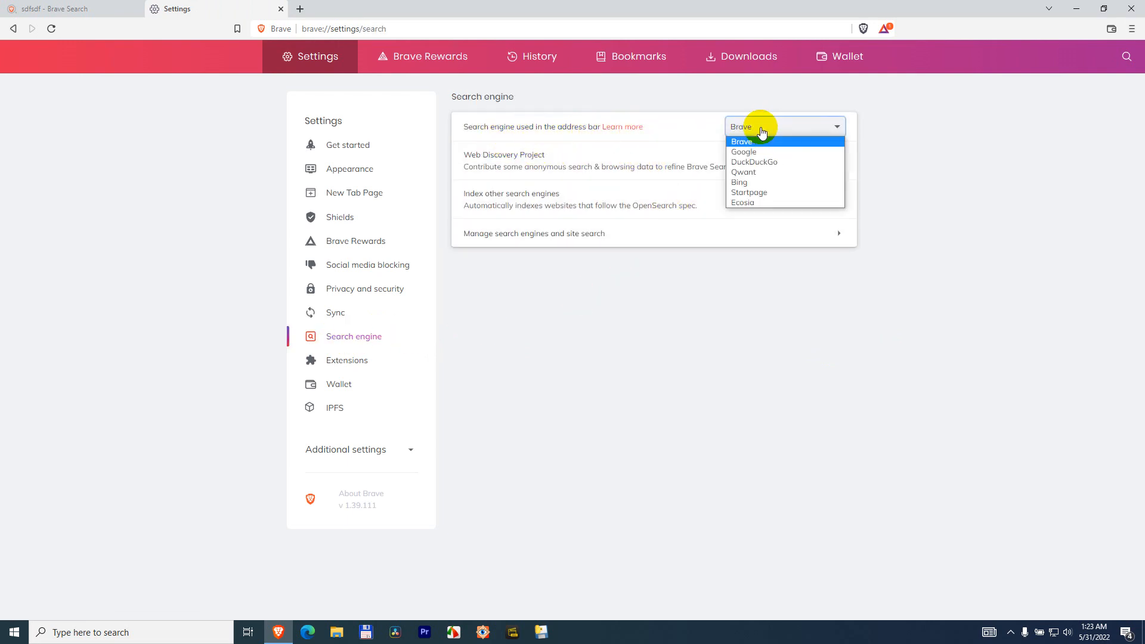
mouse_move(767, 151)
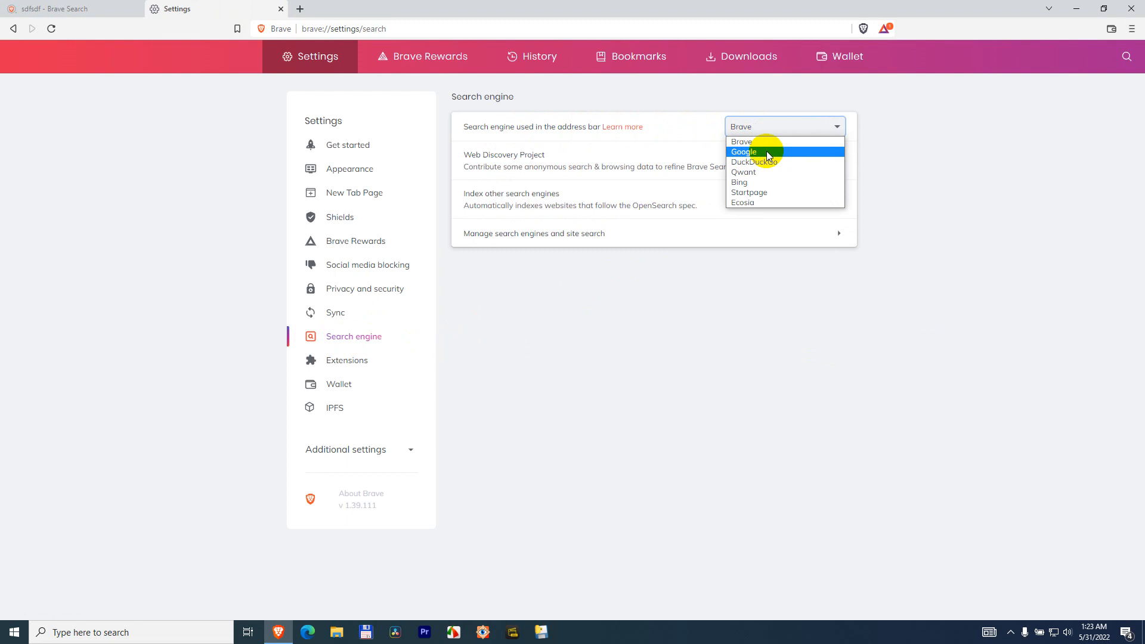
left_click(742, 151)
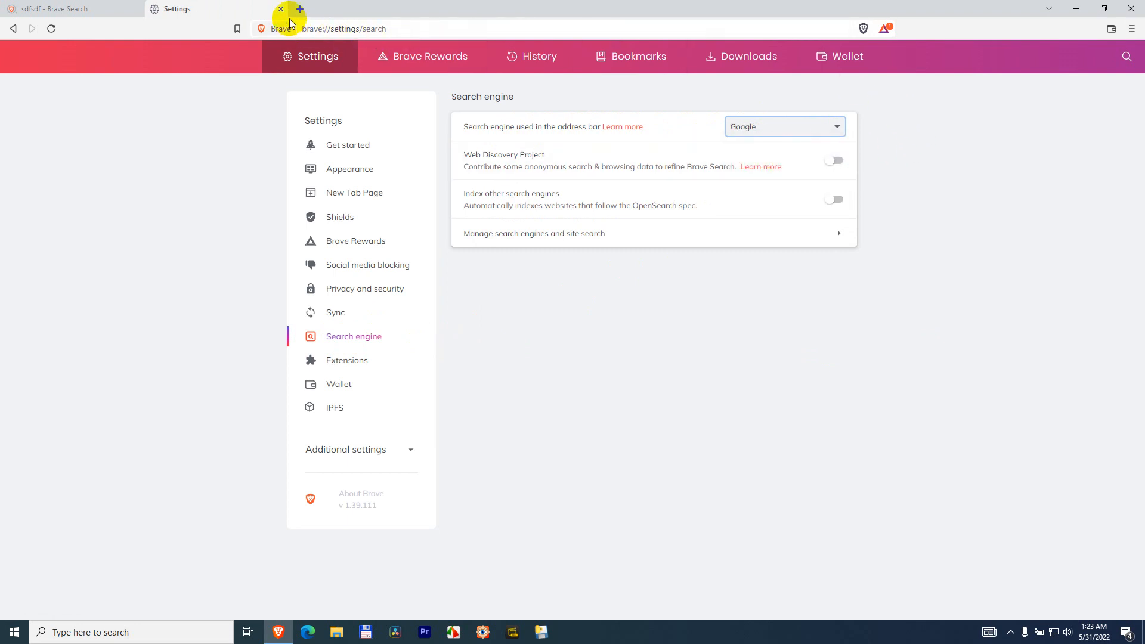
left_click(281, 8)
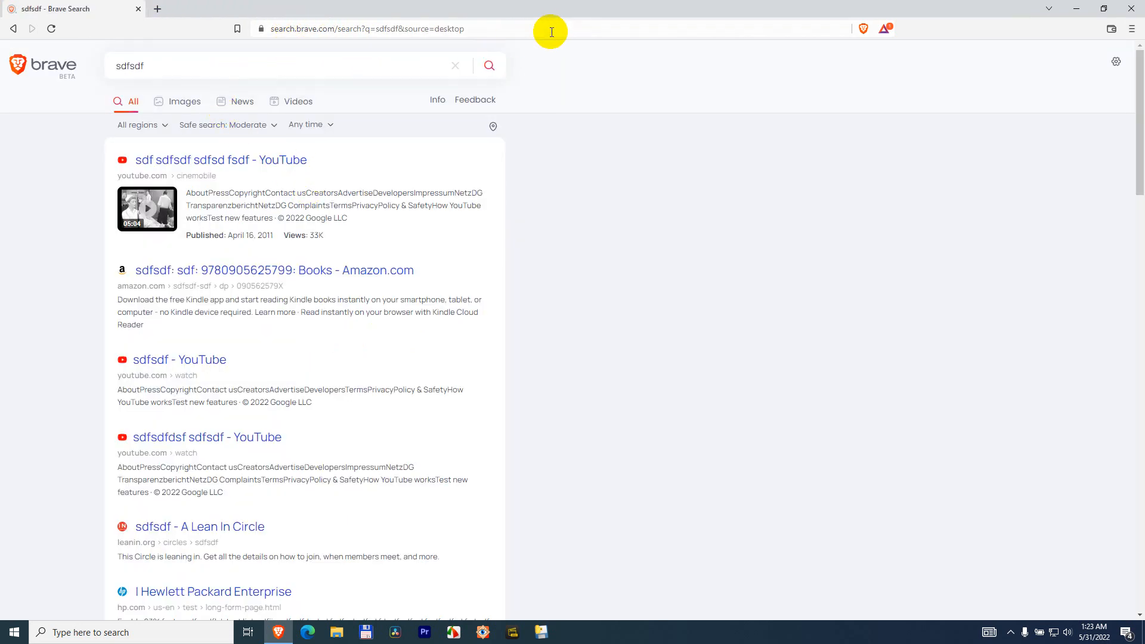
left_click(364, 29)
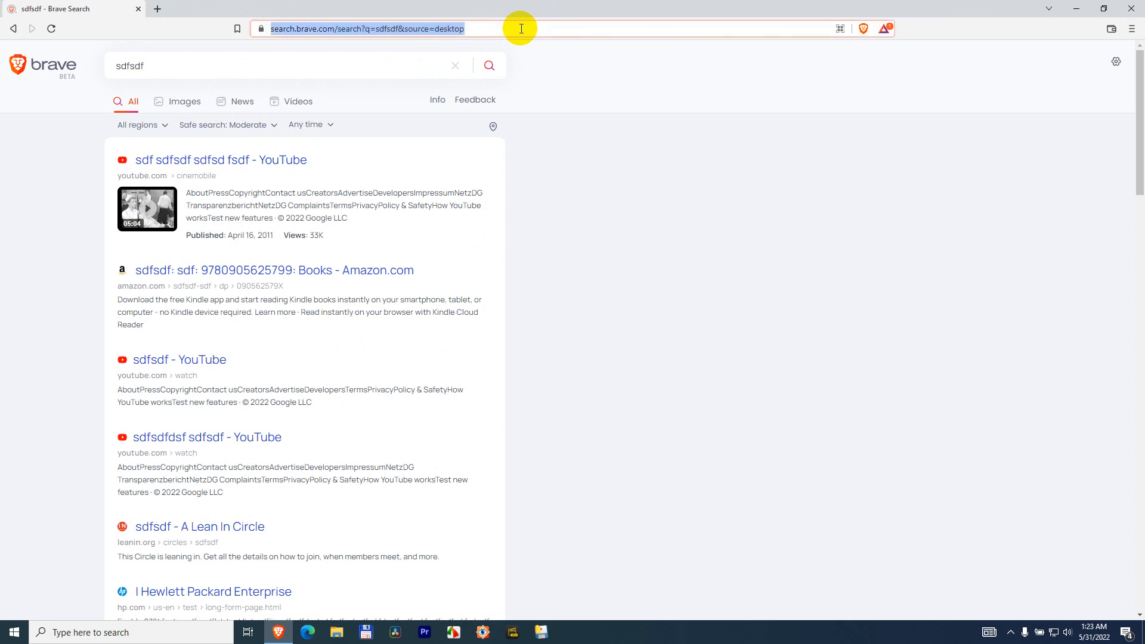